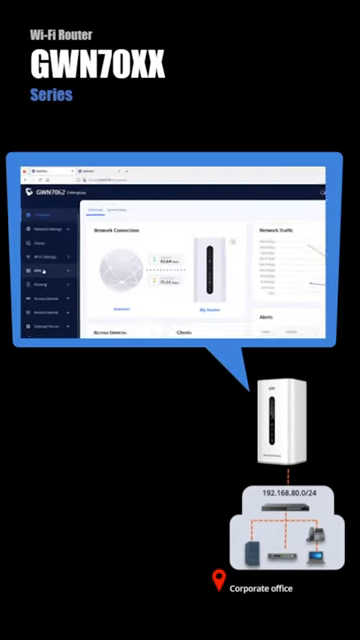
Step: Open the Add VPN Client form on the corporate office router
left_click(40, 298)
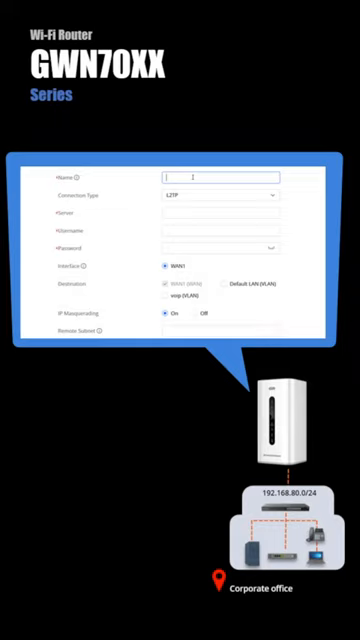
Step: Name the client BranchOffice, targeting remote server 10.0.0.75, and scroll to further settings
type("Branch01")
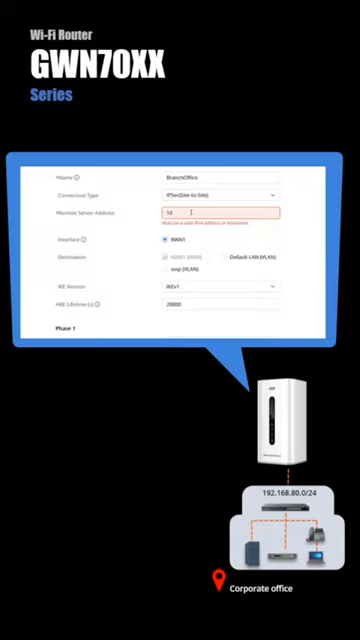
type("10.0.0.75")
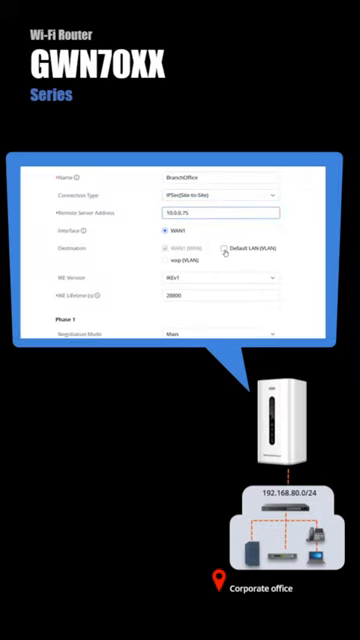
scroll("down", 3)
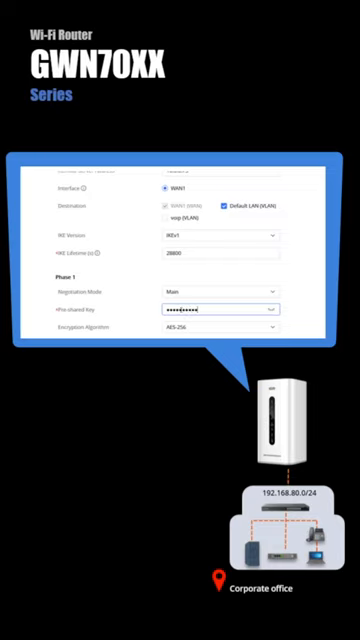
scroll("down", 3)
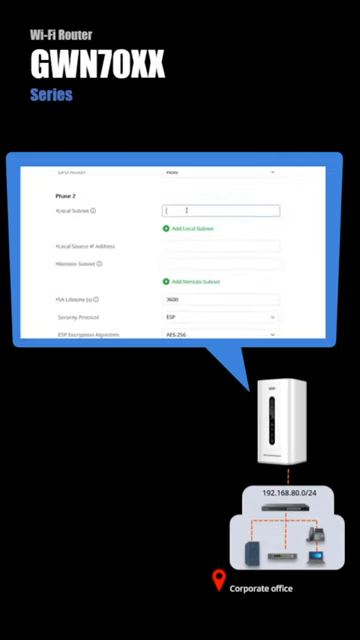
Step: Enter Phase 2 local subnet 192.168.80.0/24, source IP 10.20.20.1, remote subnet 172.16.0.0/24
type("192.168.80.0/24")
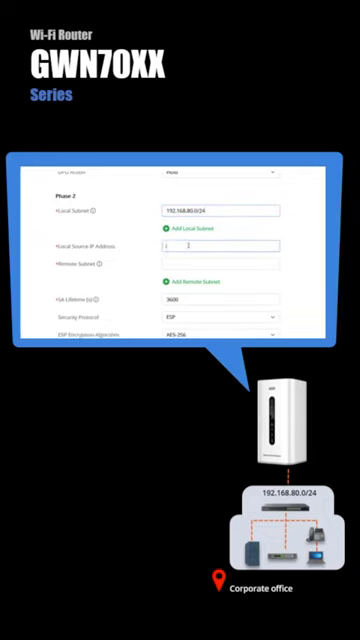
type("10.20.20.3")
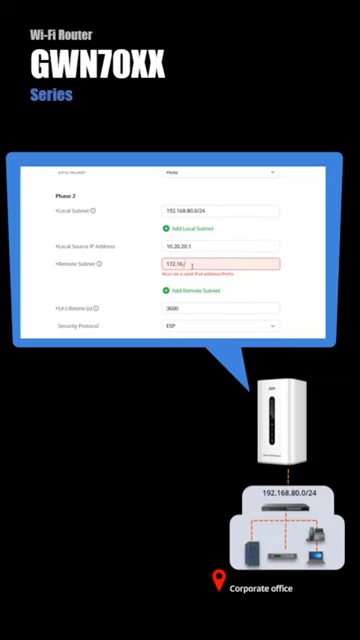
type("172.16.0.0/24")
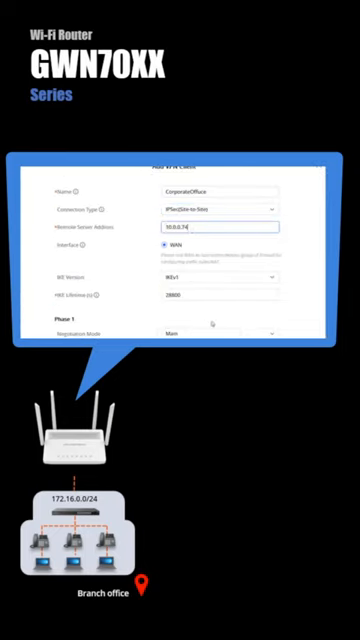
Step: Scroll the branch router's CorporateOffice client form down toward the Phase 2 fields
scroll("down", 3)
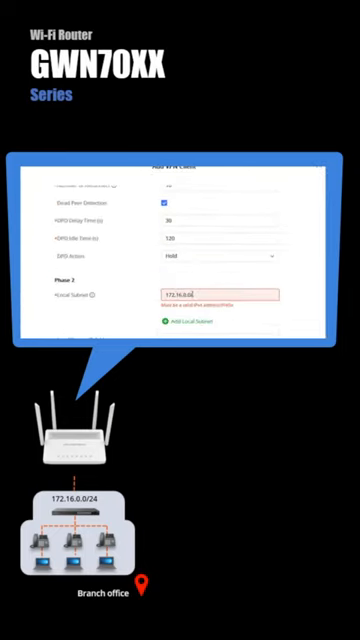